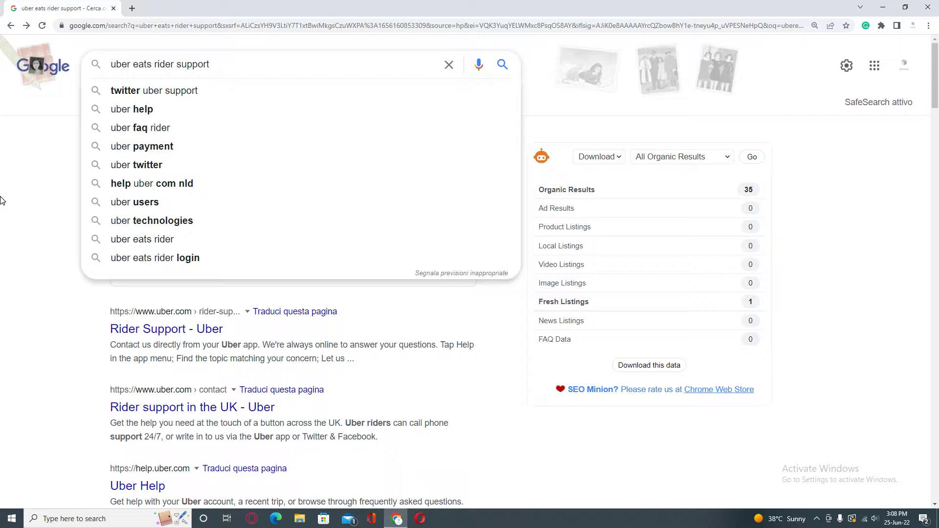
Step: Run the Google search for 'uber eats rider support' and load its results
left_click(209, 65)
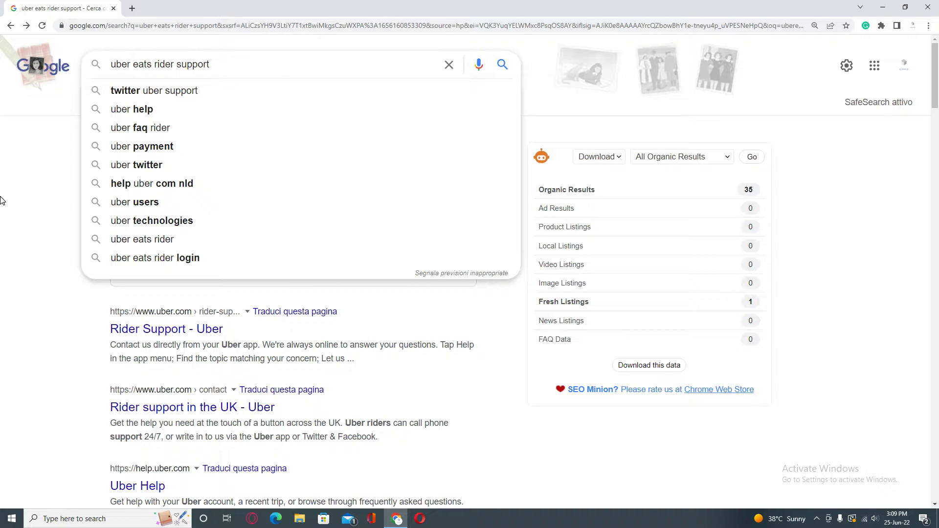
left_click(209, 65)
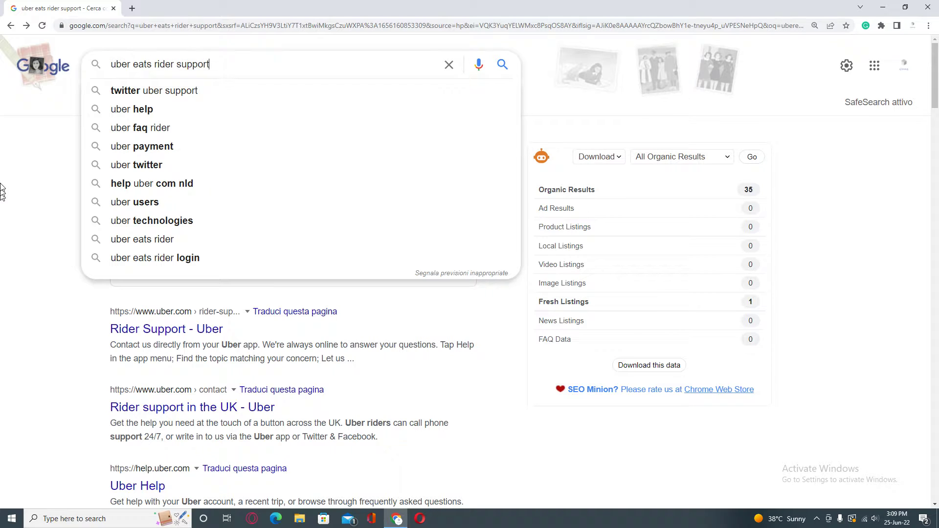
mouse_move(3, 206)
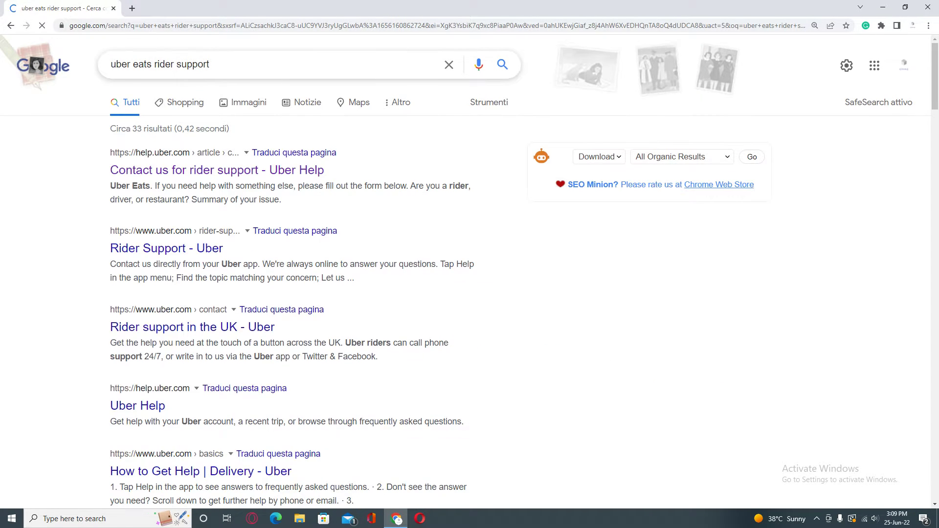
Step: Follow the 'Contact us for rider support - Uber Help' result to Uber Help
left_click(751, 156)
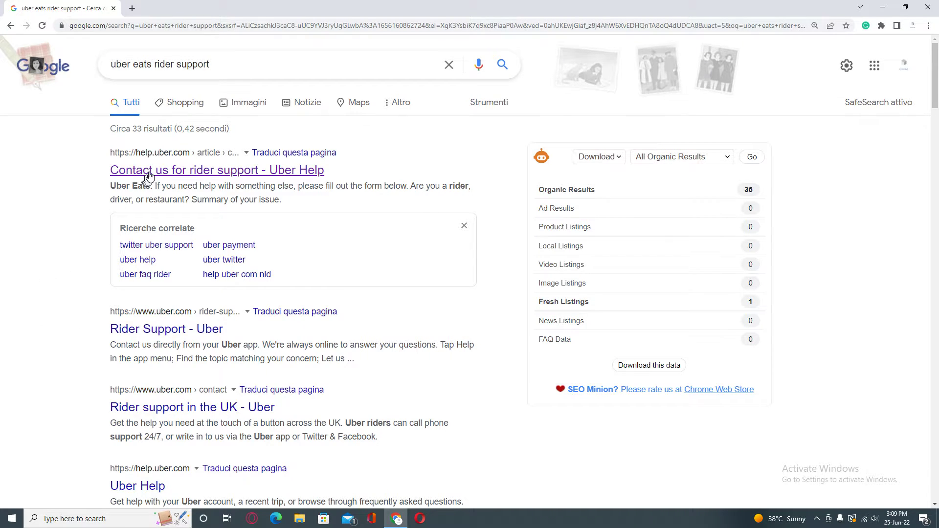
left_click(218, 170)
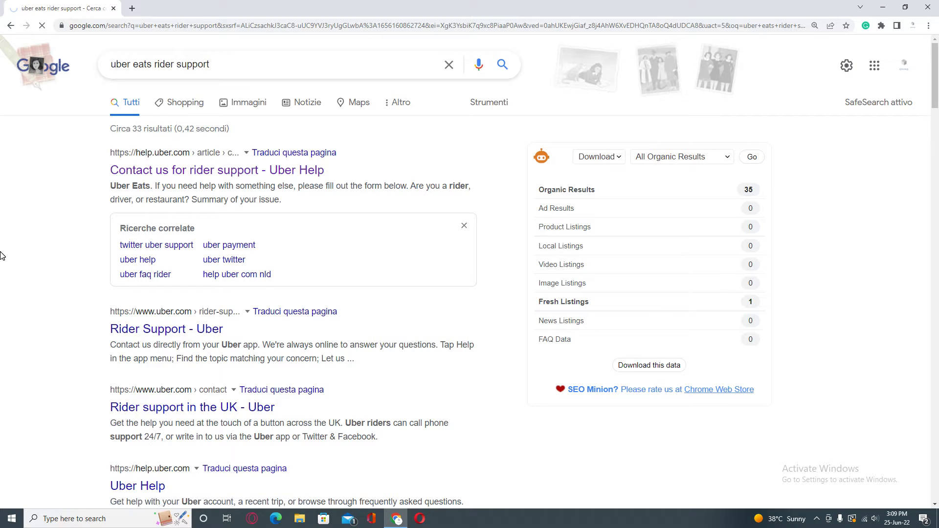
left_click(216, 170)
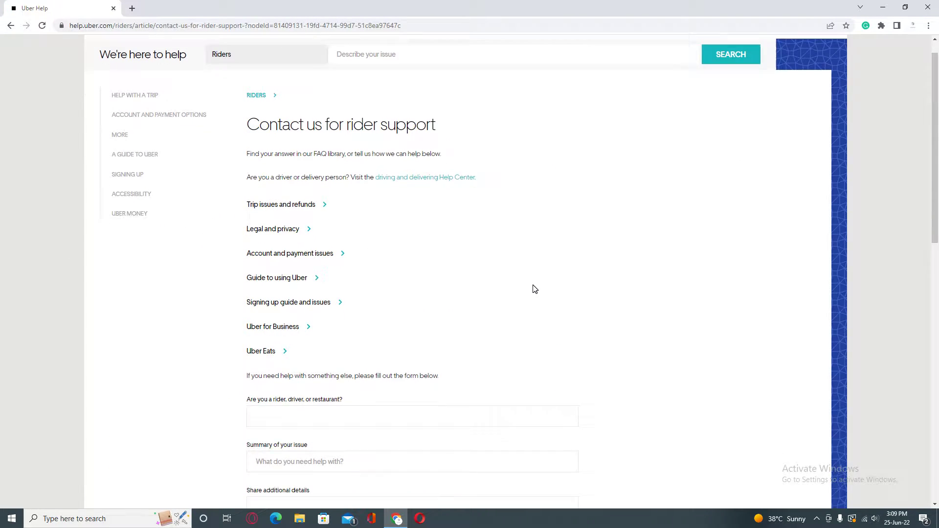
Step: Scroll down past the help topics to bring the rider support form into view
scroll("down", 3)
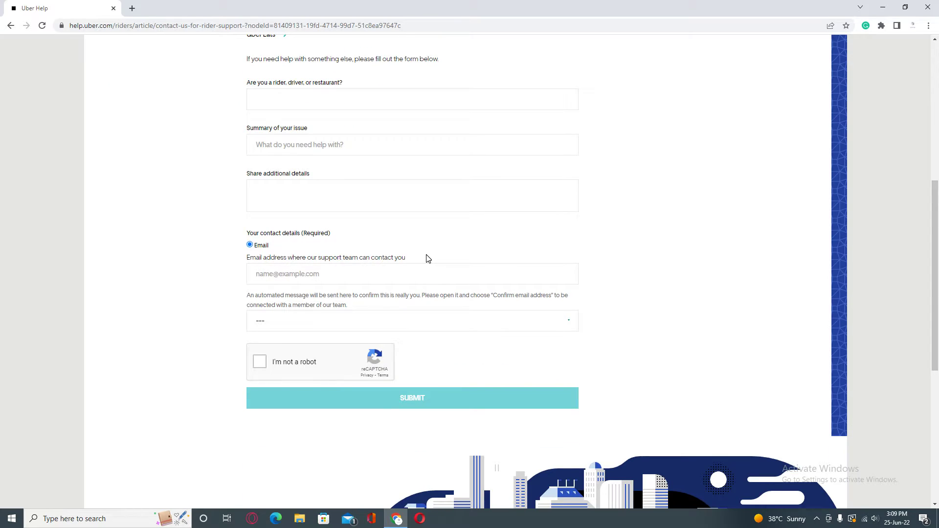
left_click(254, 201)
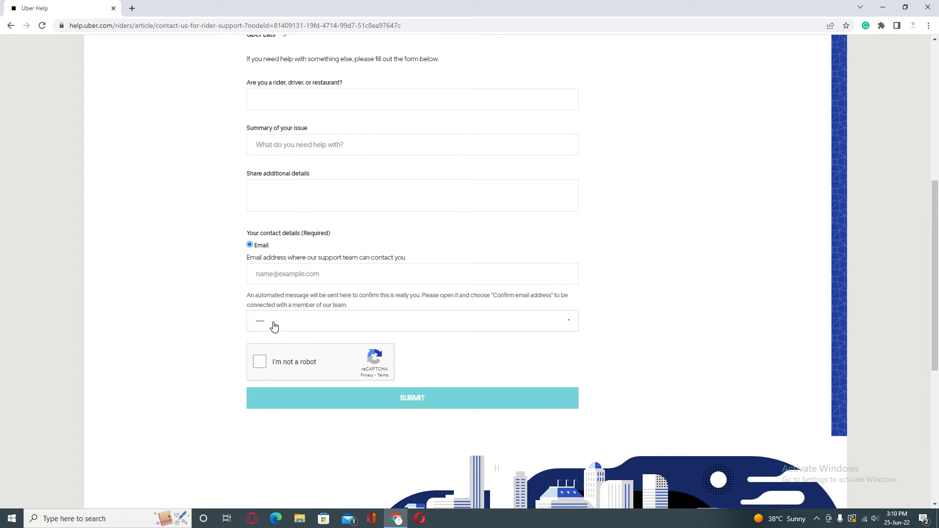
left_click(412, 321)
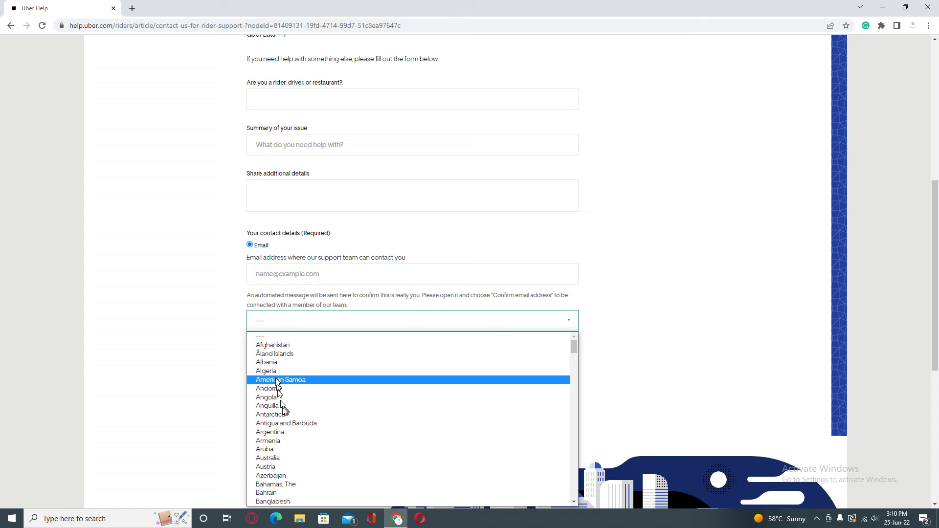
mouse_move(287, 397)
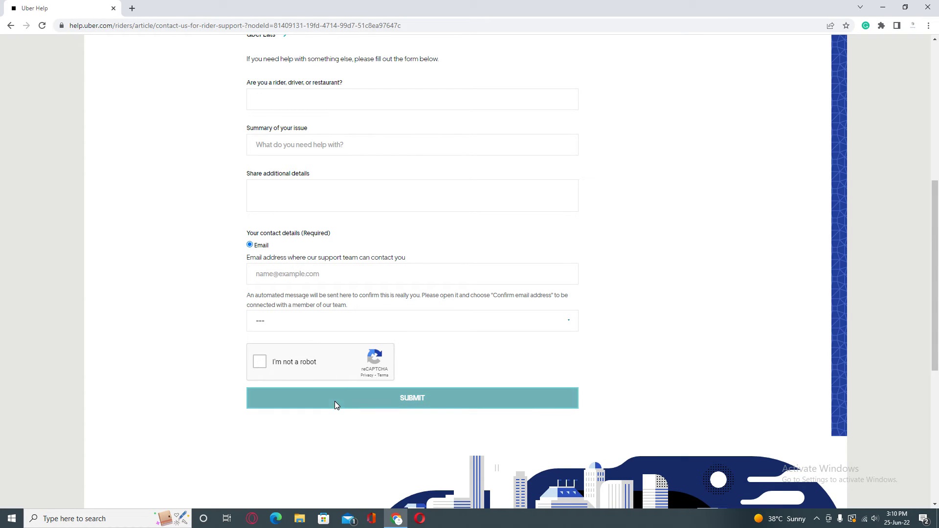
mouse_move(177, 342)
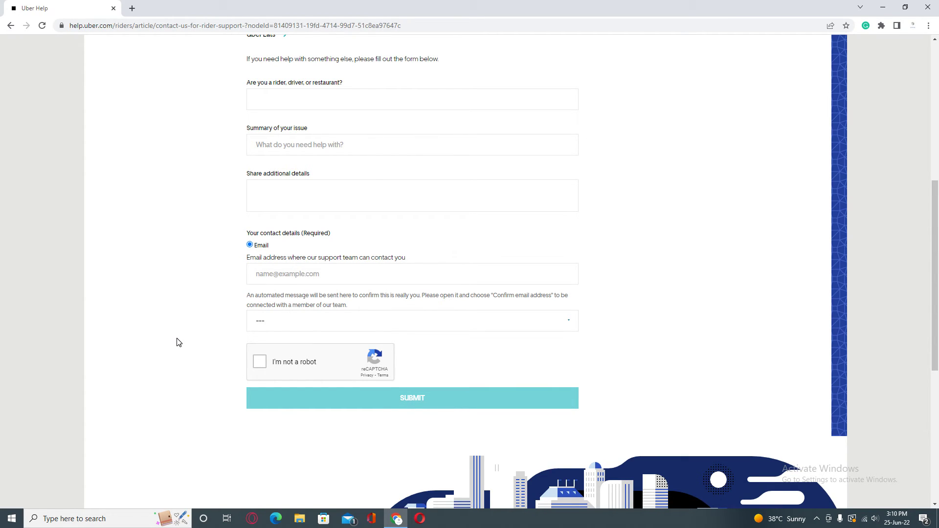